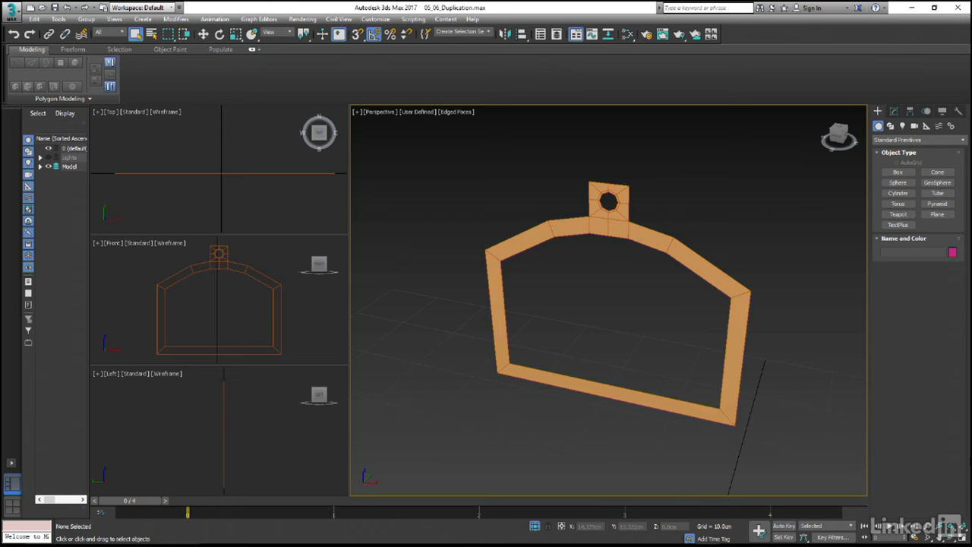
mouse_move(308, 335)
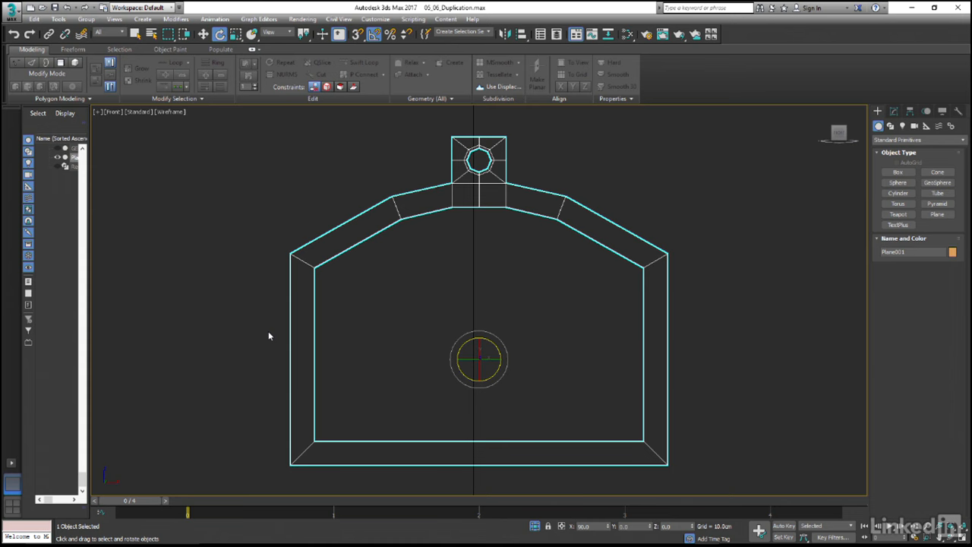
mouse_move(371, 73)
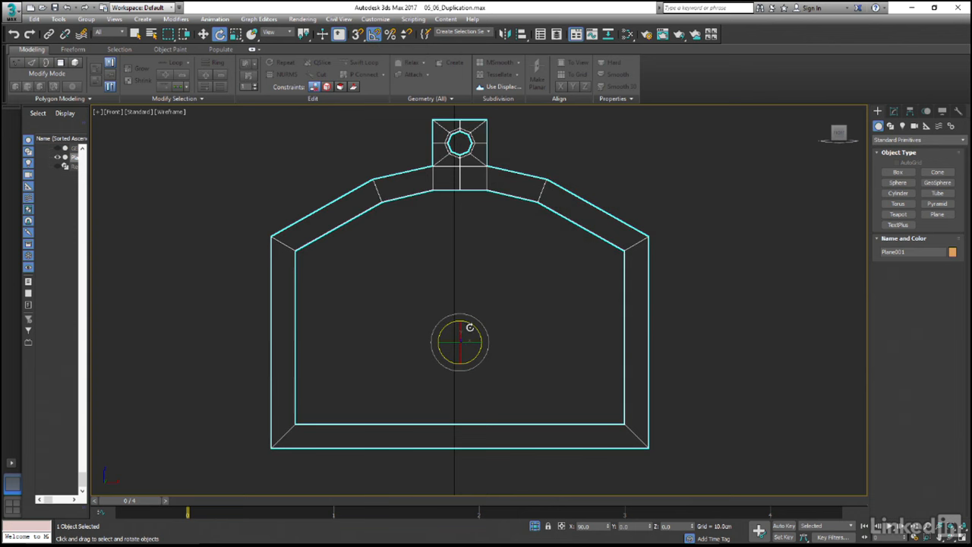
Rotate a copy of the frame 90° about its pivot and confirm a single copy in Clone Options
left_click_drag(469, 328, 485, 381)
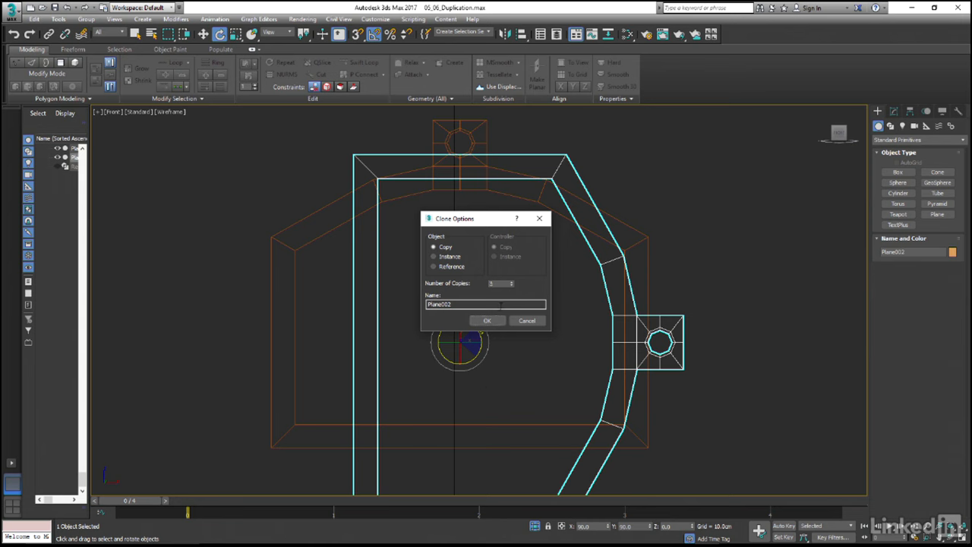
left_click(486, 319)
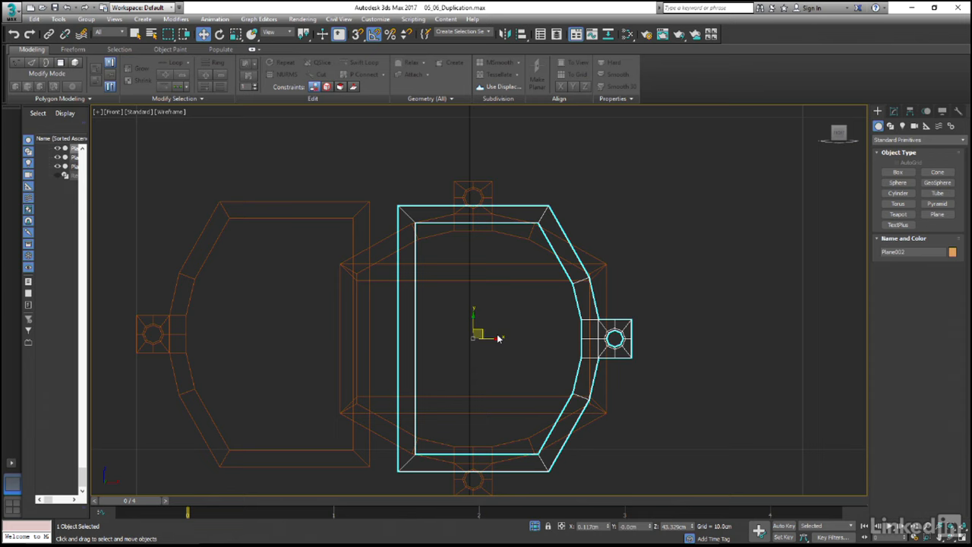
Drag the rotated frame copy clear of the original and place it to its right
left_click_drag(499, 341, 544, 282)
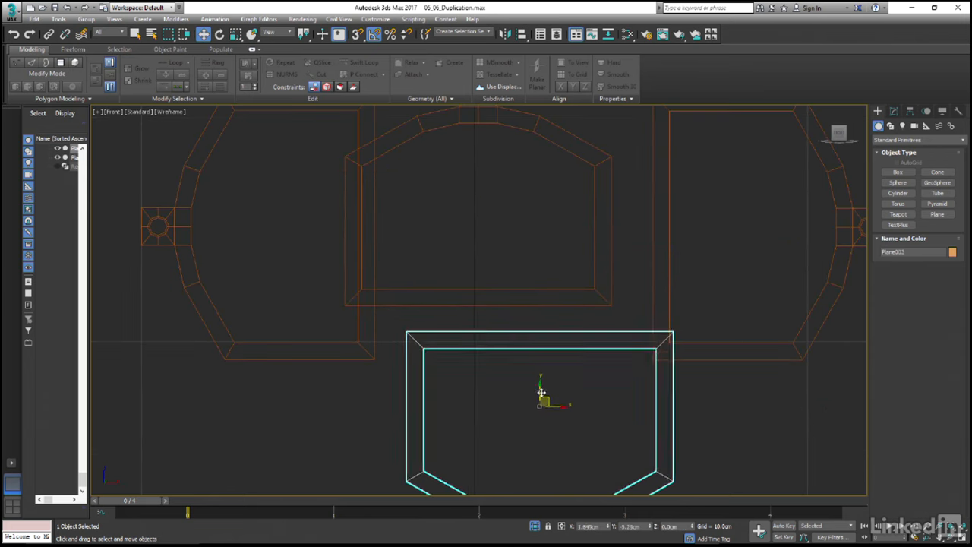
left_click_drag(541, 392, 531, 392)
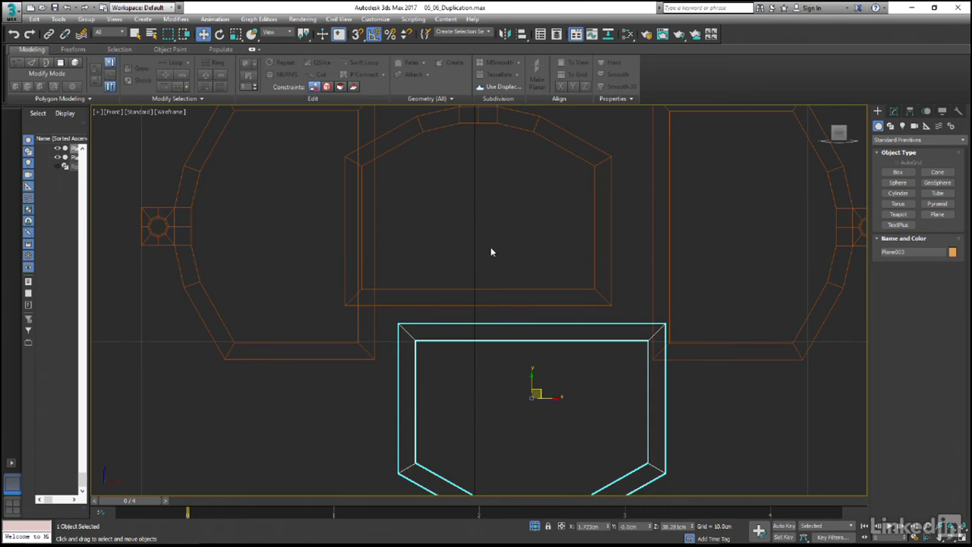
mouse_move(518, 233)
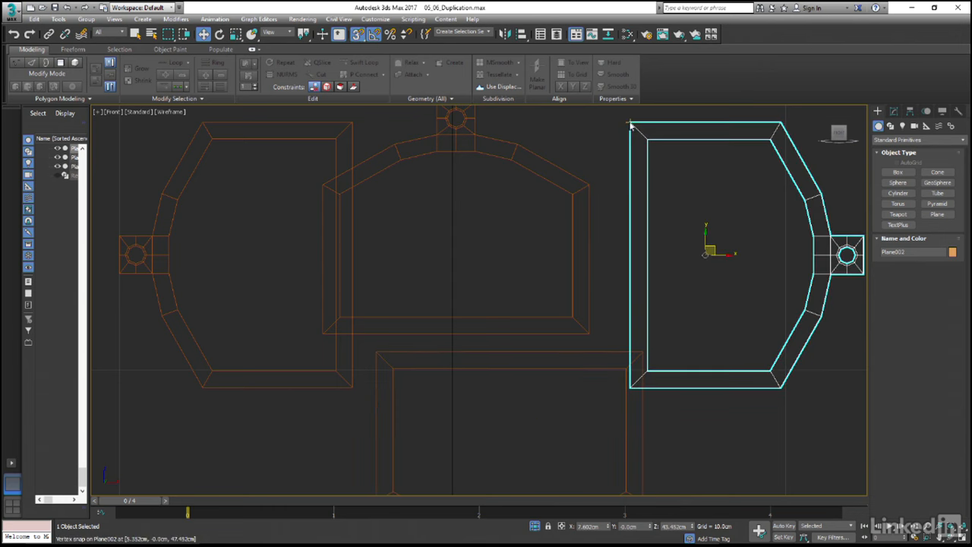
Vertex-snap the rotated copy's corner onto the neighbouring frame to close the cross outline
left_click_drag(706, 244, 650, 440)
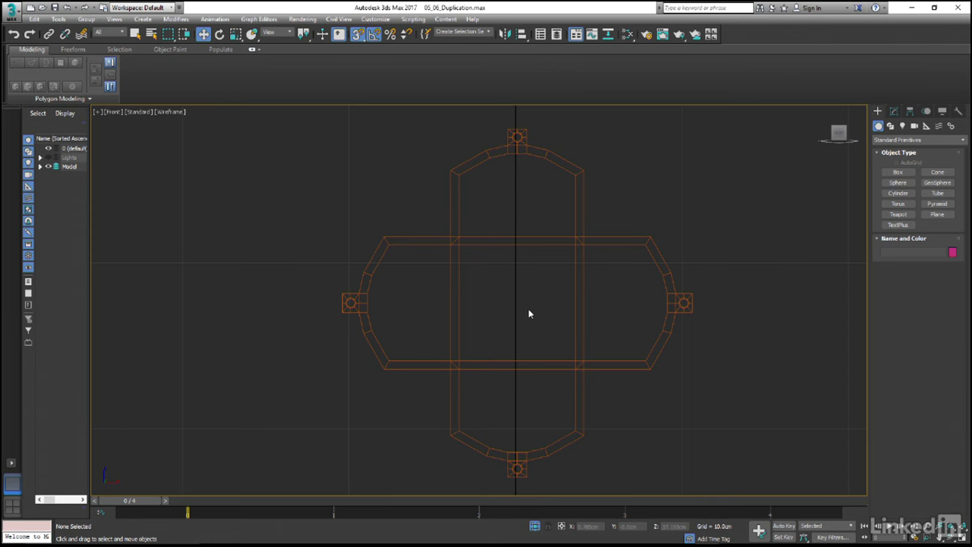
Select the top frame piece of the cross in the Front viewport
left_click(517, 190)
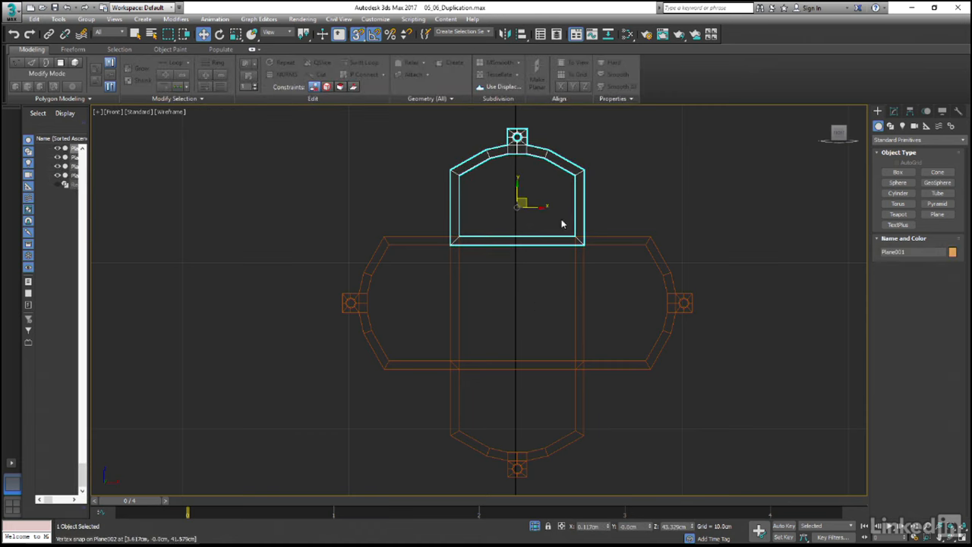